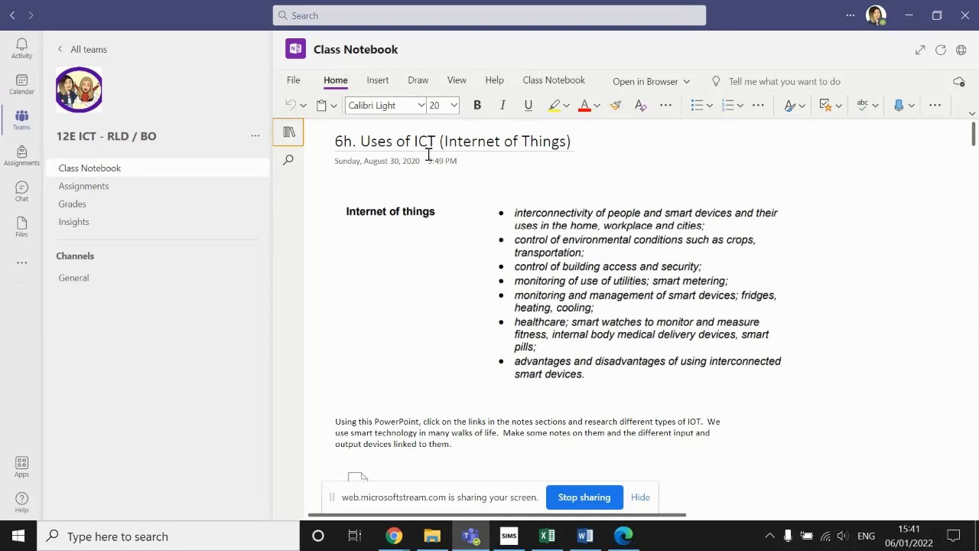
{"action": "mouse_move", "coordinate": [471, 165]}
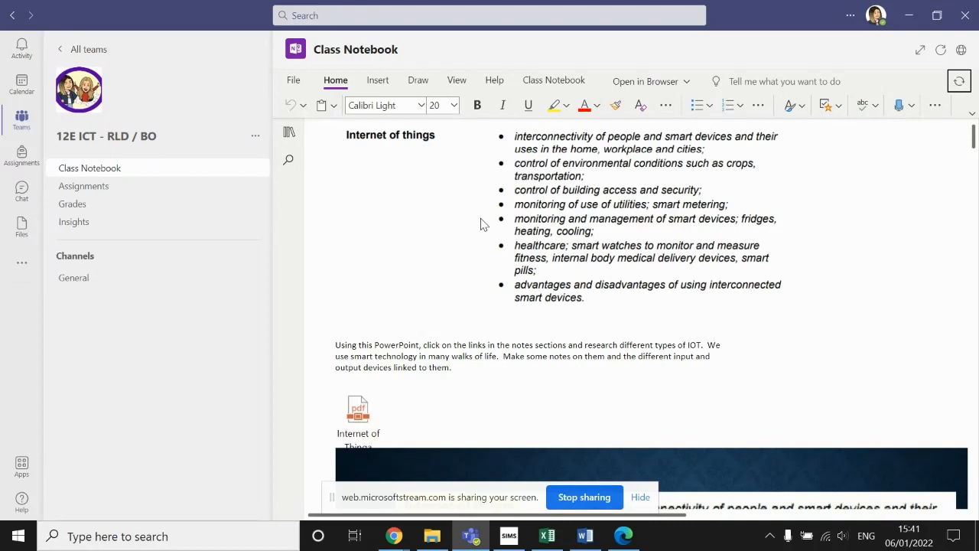
{"action": "mouse_move", "coordinate": [425, 221]}
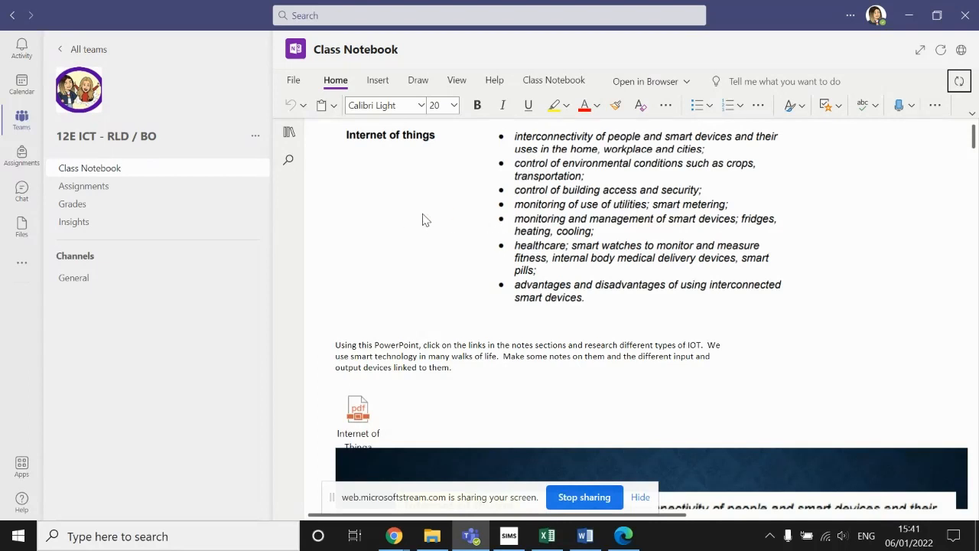
{"action": "mouse_move", "coordinate": [527, 235]}
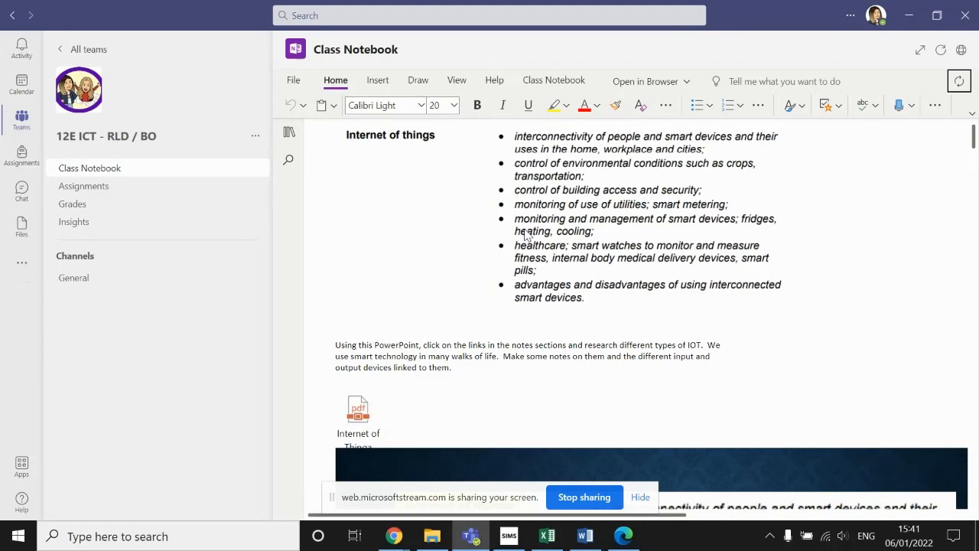
{"action": "mouse_move", "coordinate": [512, 144]}
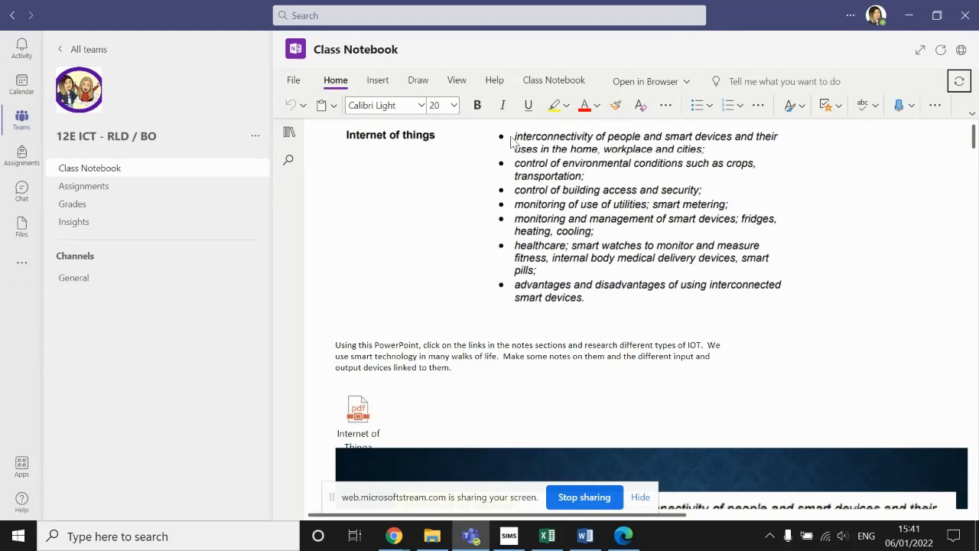
{"action": "mouse_move", "coordinate": [533, 188]}
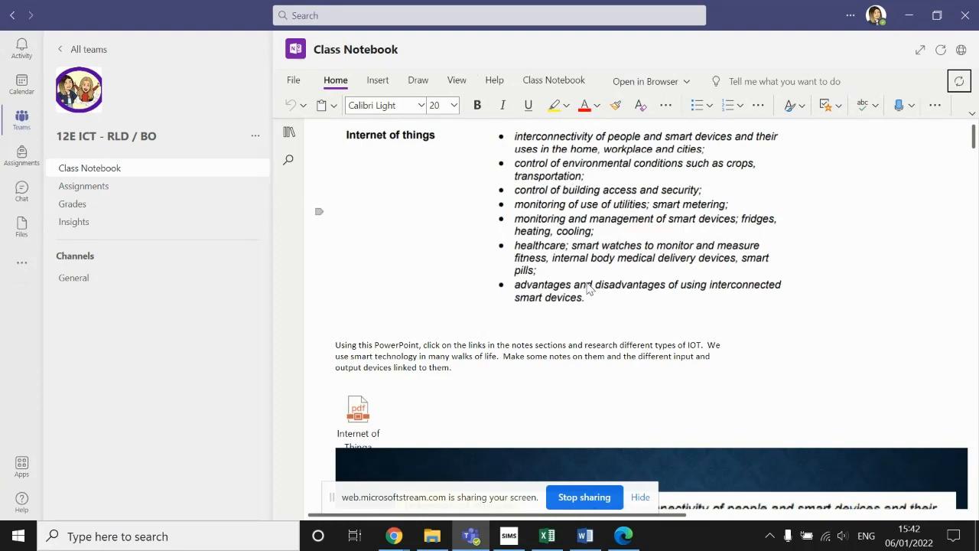
{"action": "mouse_move", "coordinate": [381, 153]}
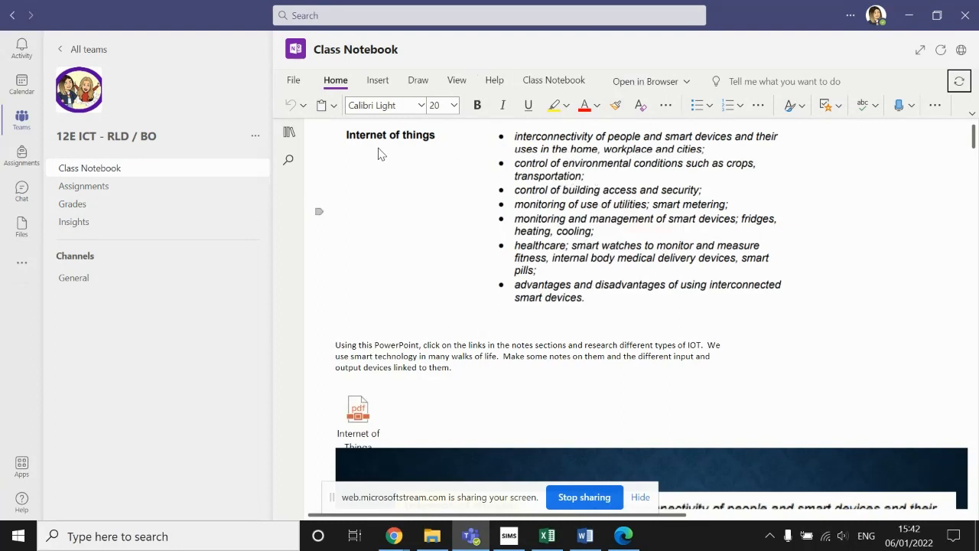
{"action": "mouse_move", "coordinate": [386, 161]}
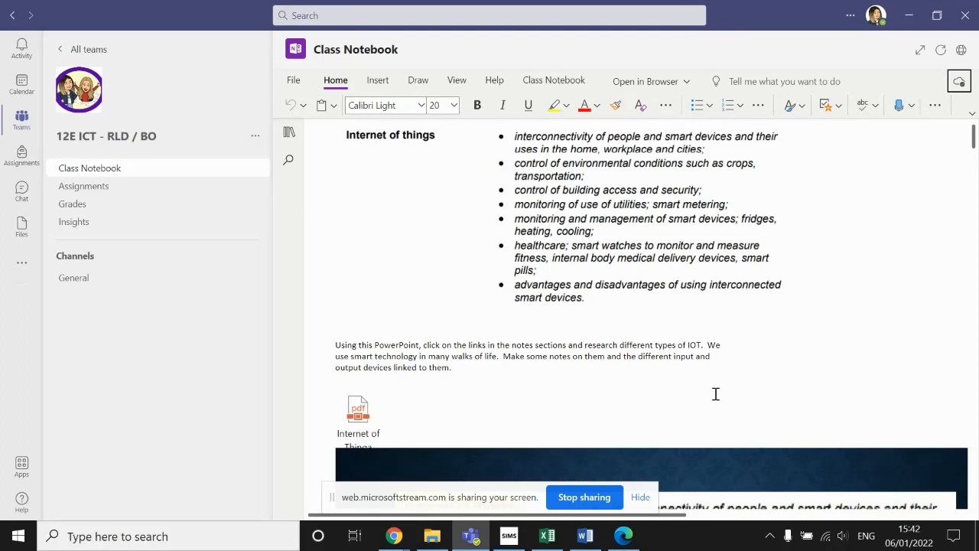
{"action": "mouse_move", "coordinate": [777, 325]}
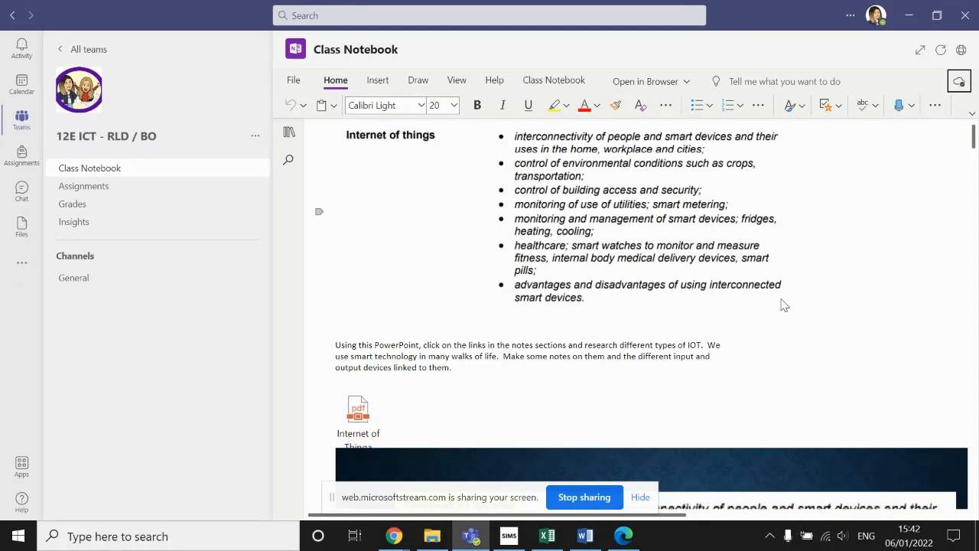
{"action": "mouse_move", "coordinate": [618, 294]}
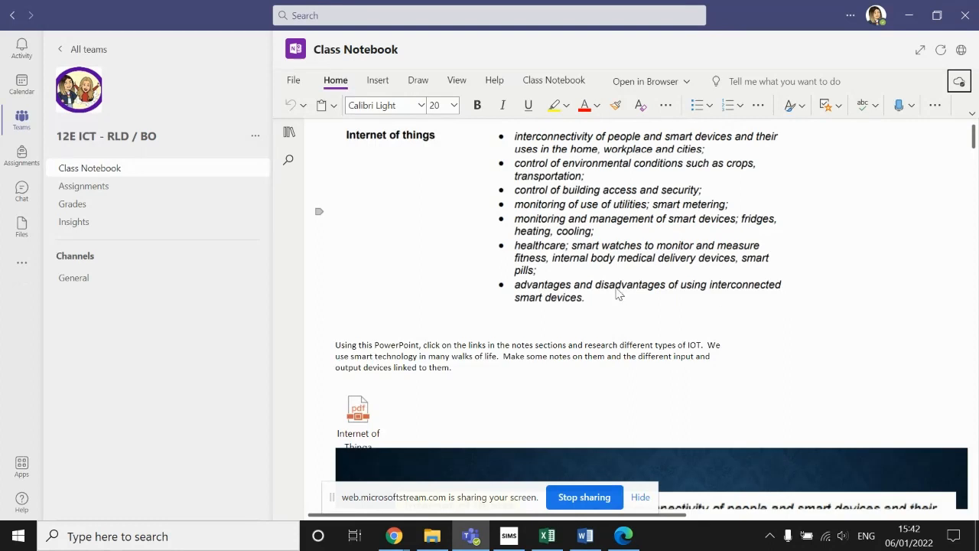
{"action": "mouse_move", "coordinate": [600, 189]}
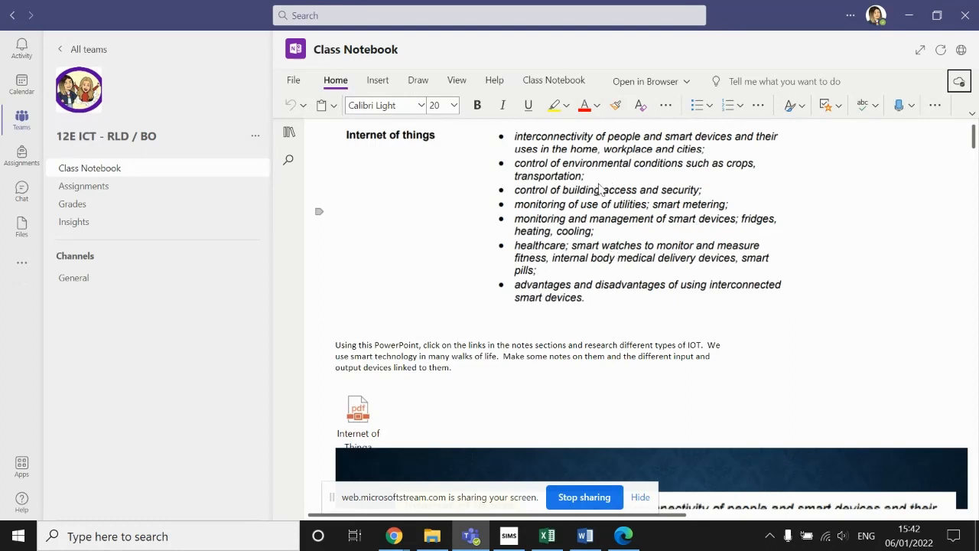
{"action": "mouse_move", "coordinate": [701, 187]}
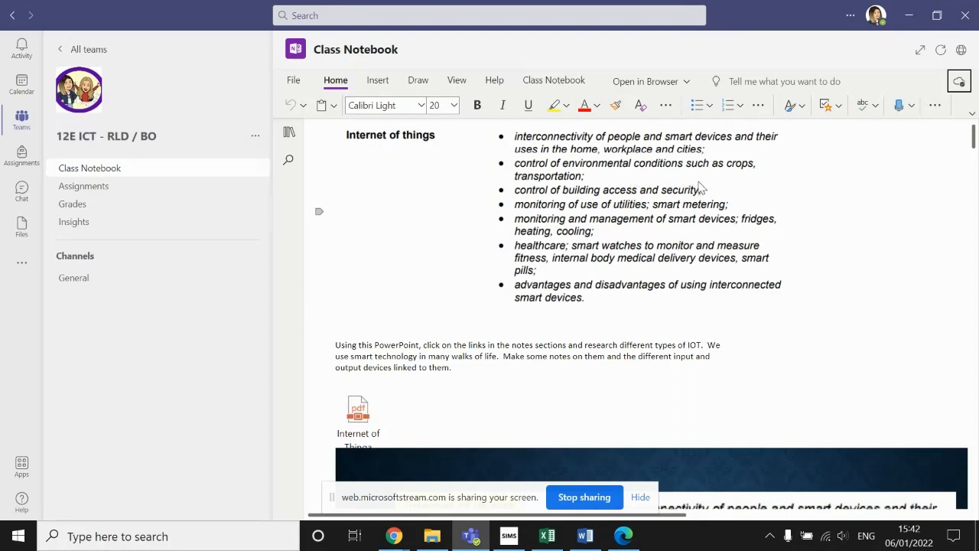
{"action": "mouse_move", "coordinate": [870, 194]}
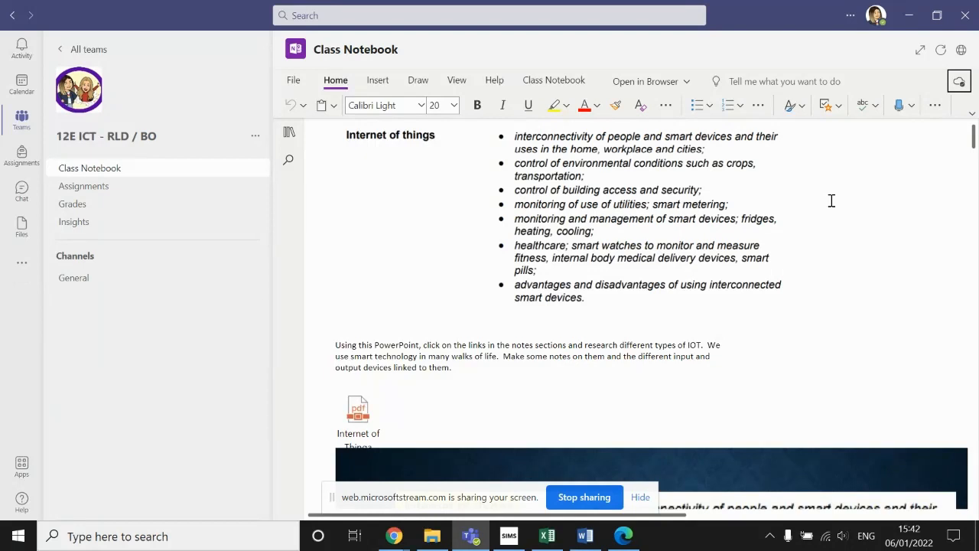
{"action": "mouse_move", "coordinate": [816, 204]}
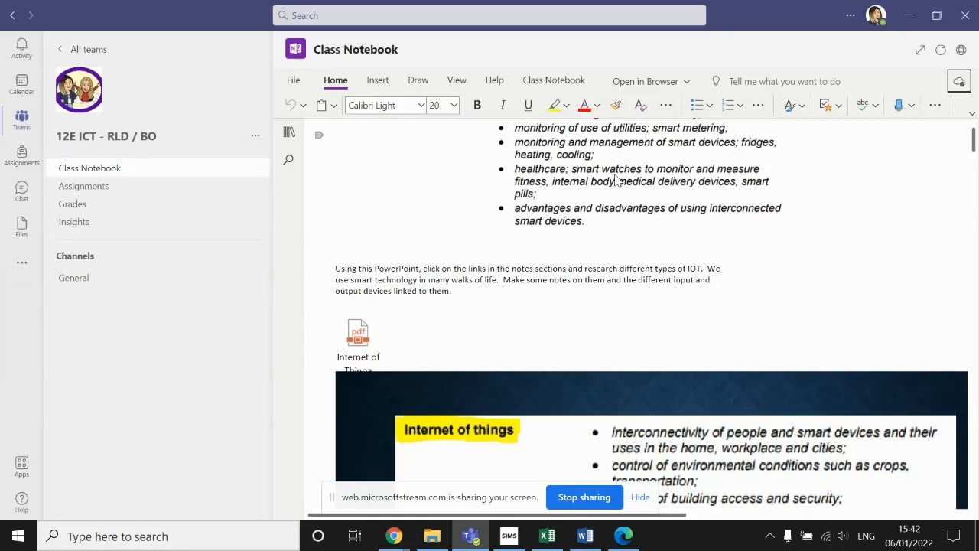
{"action": "mouse_move", "coordinate": [681, 162]}
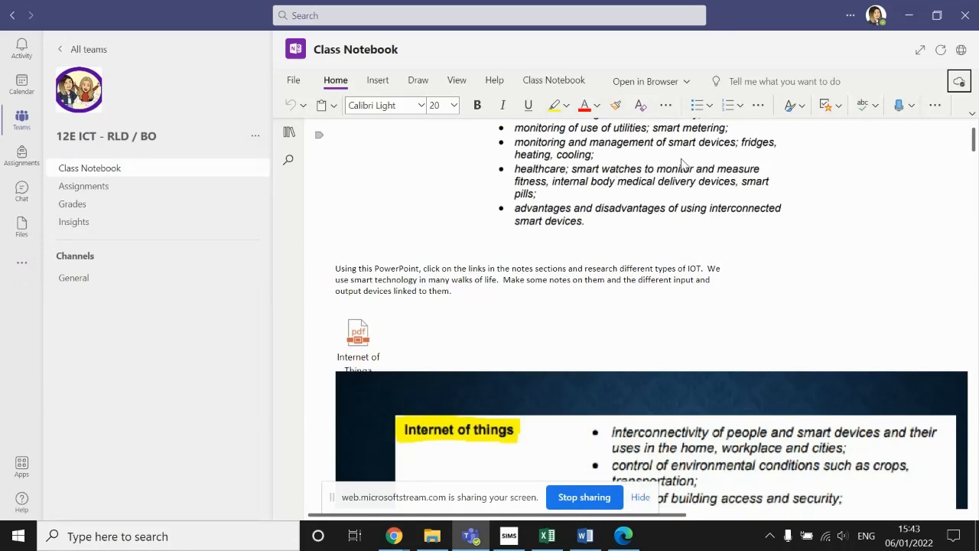
{"action": "mouse_move", "coordinate": [703, 189]}
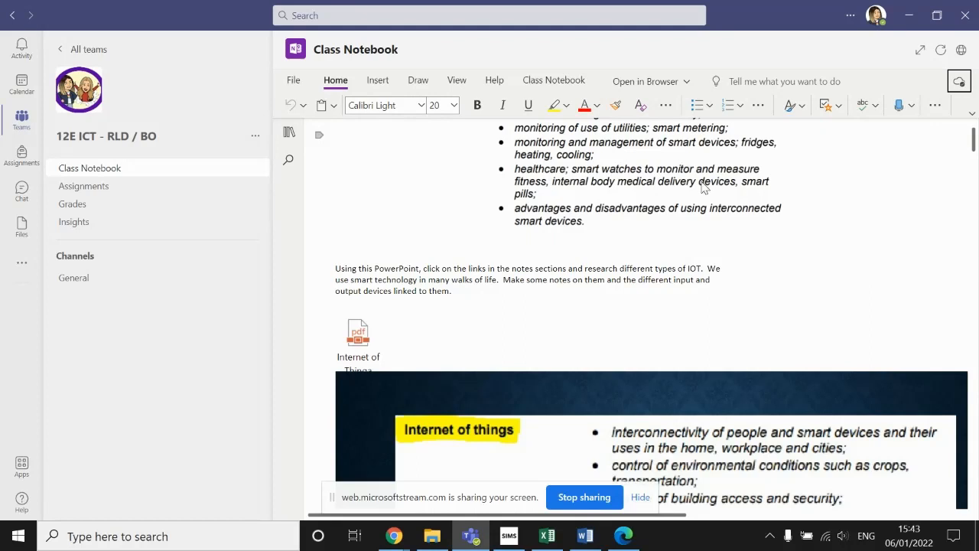
{"action": "mouse_move", "coordinate": [569, 197]}
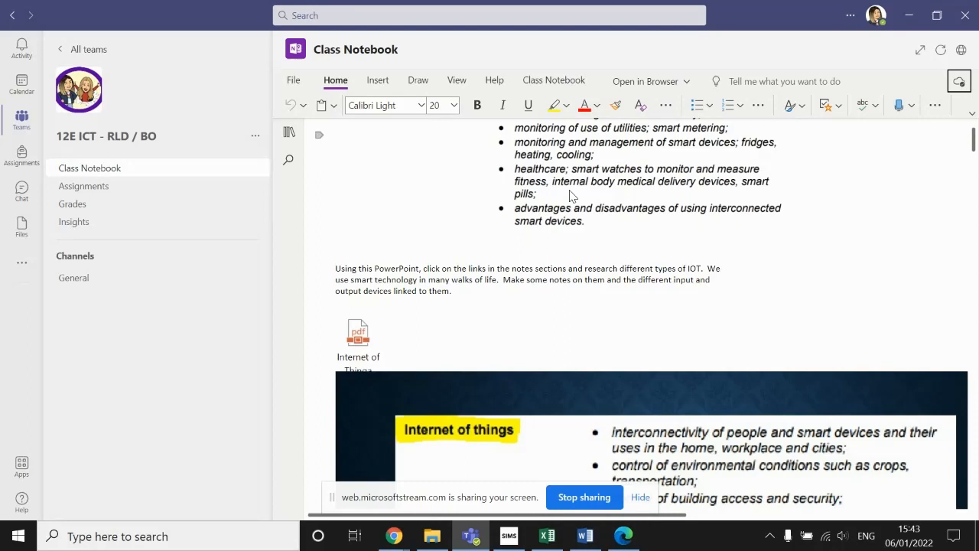
Check the notebook's sync status from the ribbon while viewing the PowerPoint research instruction
{"action": "left_click", "coordinate": [958, 81]}
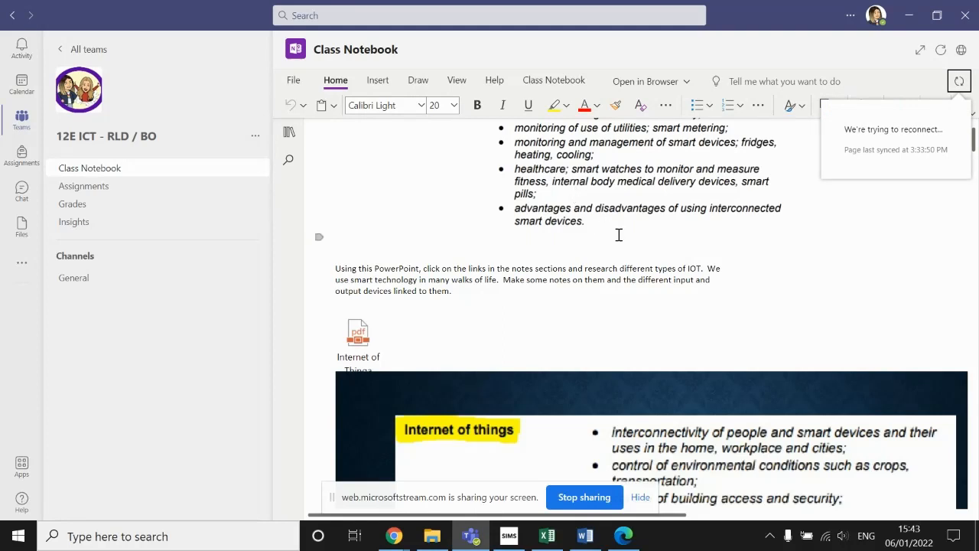
{"action": "mouse_move", "coordinate": [639, 233]}
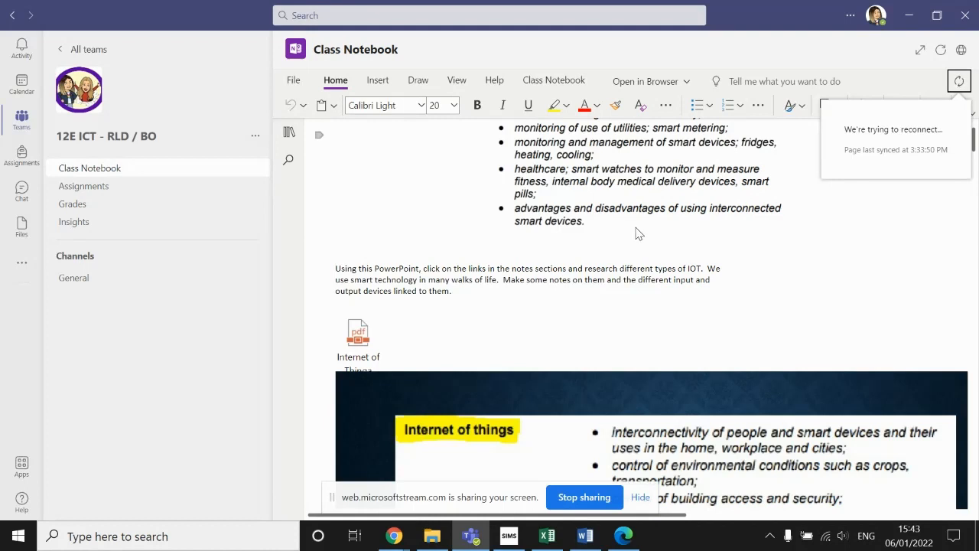
Scroll down past the embedded Internet of Things slide to the interconnectivity research prompt and web link
{"action": "scroll", "scroll_direction": "down", "scroll_amount": 3}
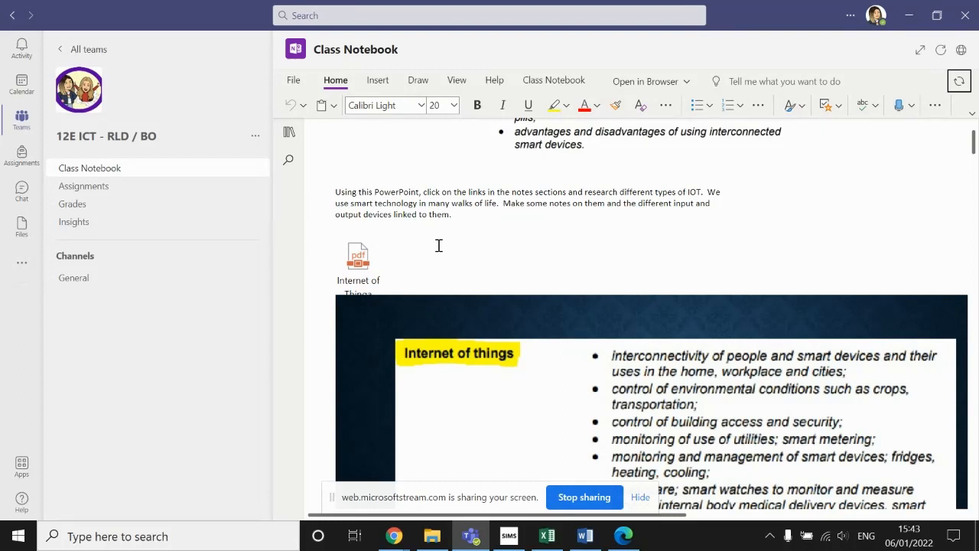
{"action": "scroll", "scroll_direction": "down", "scroll_amount": 3}
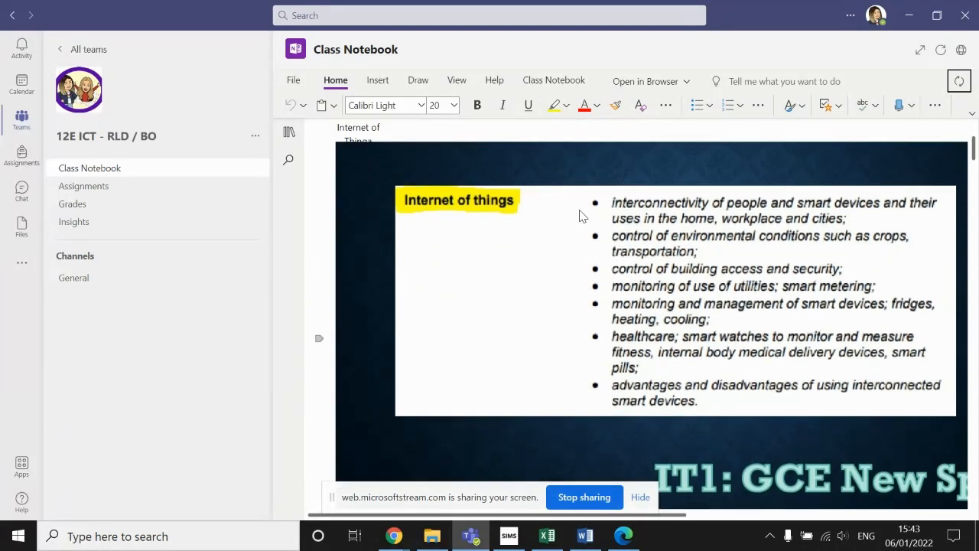
{"action": "scroll", "scroll_direction": "down", "scroll_amount": 3}
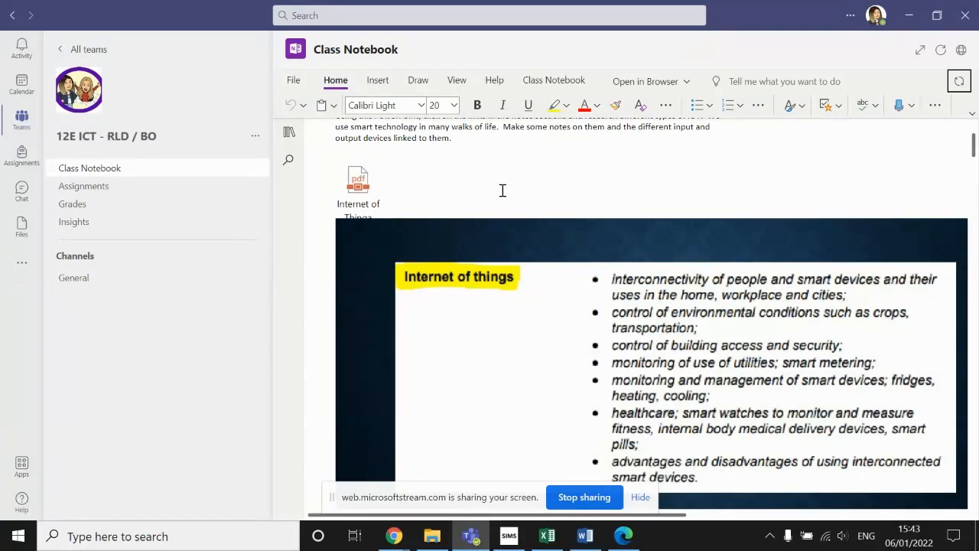
{"action": "scroll", "scroll_direction": "down", "scroll_amount": 3}
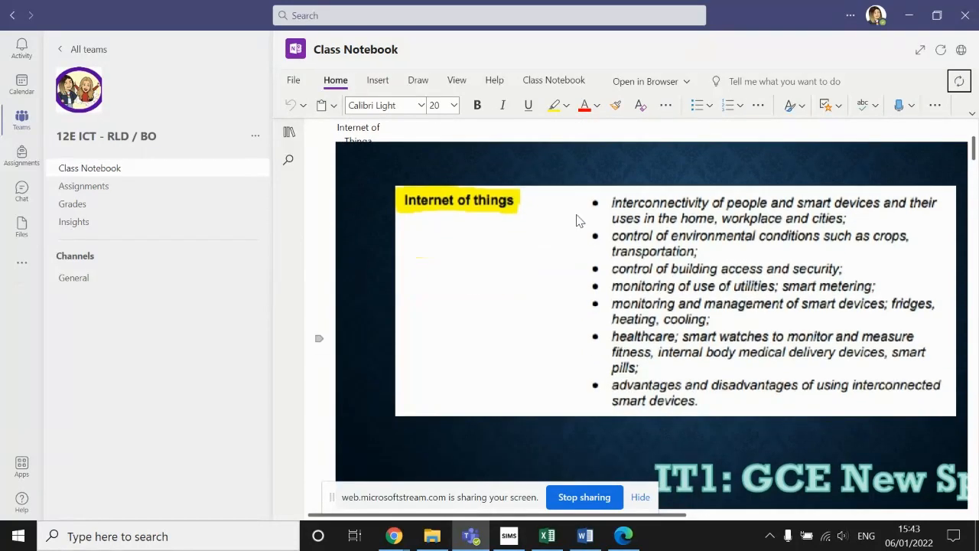
{"action": "mouse_move", "coordinate": [655, 247]}
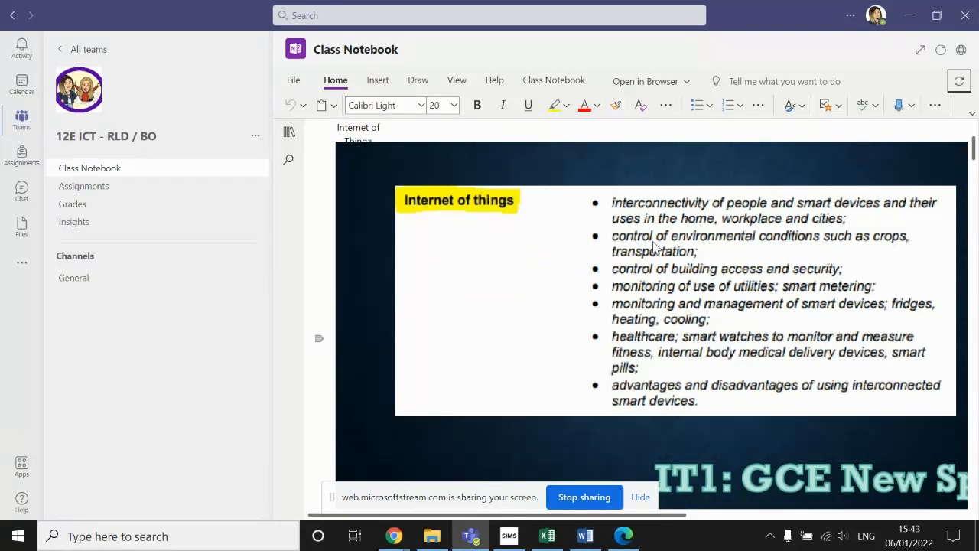
{"action": "mouse_move", "coordinate": [692, 263]}
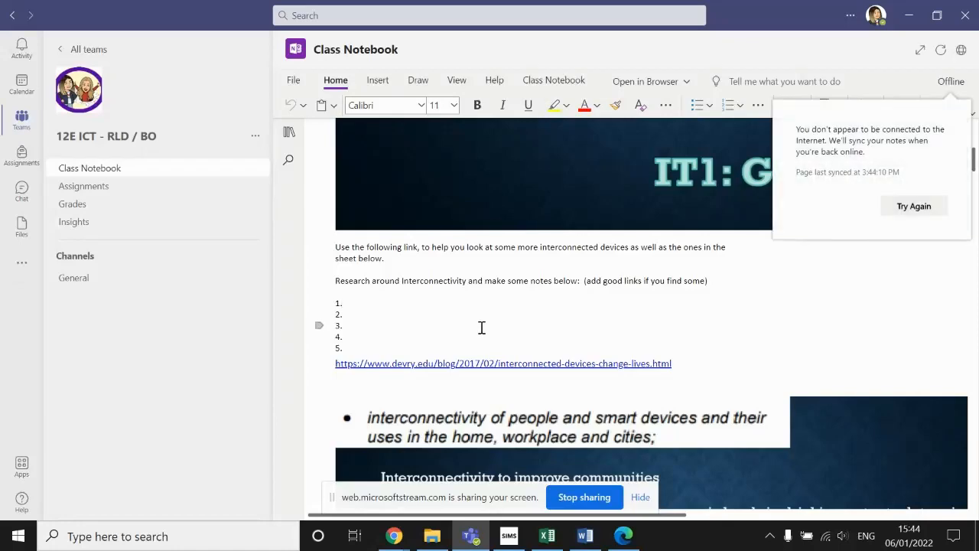
Scroll through the community and agriculture slides to the IoT in Security links and TED video
{"action": "scroll", "scroll_direction": "down", "scroll_amount": 3}
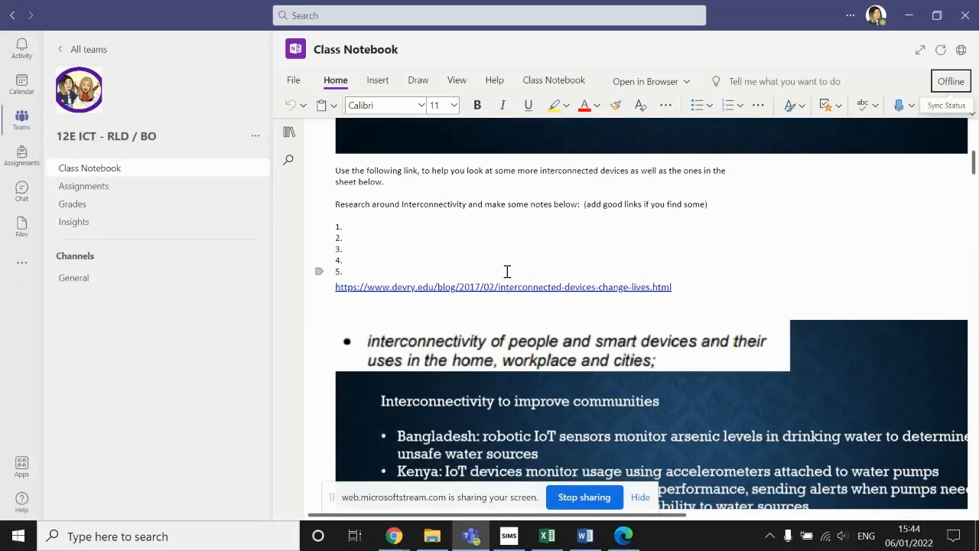
{"action": "scroll", "scroll_direction": "down", "scroll_amount": 3}
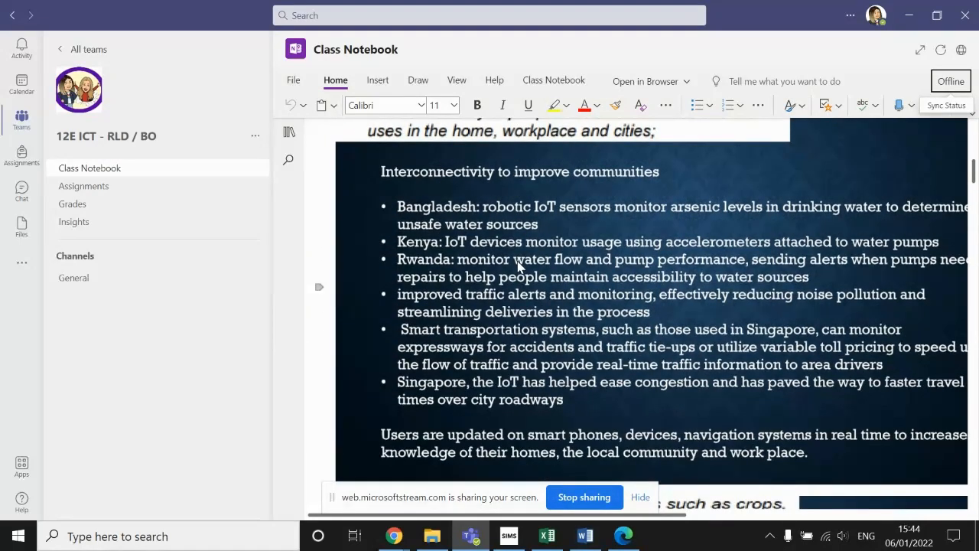
{"action": "scroll", "scroll_direction": "down", "scroll_amount": 3}
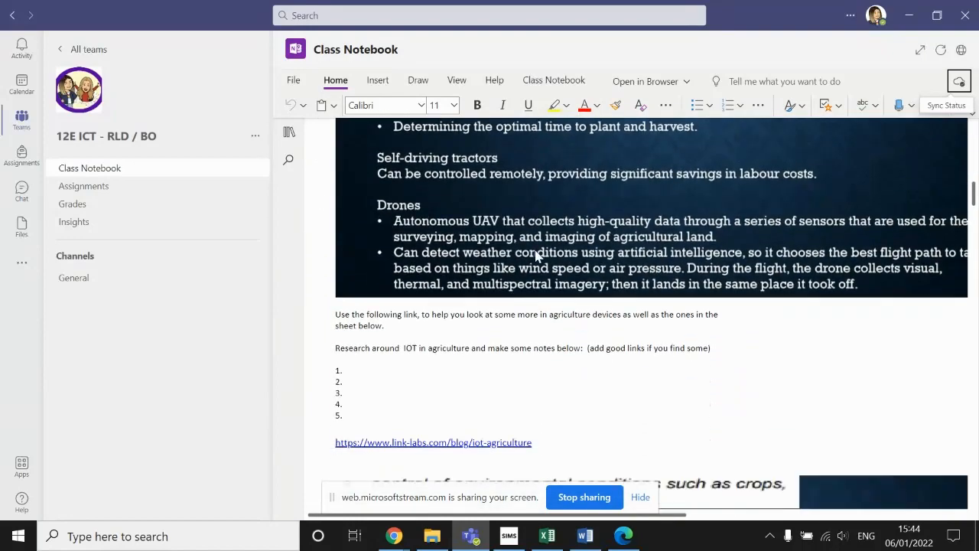
{"action": "scroll", "scroll_direction": "down", "scroll_amount": 3}
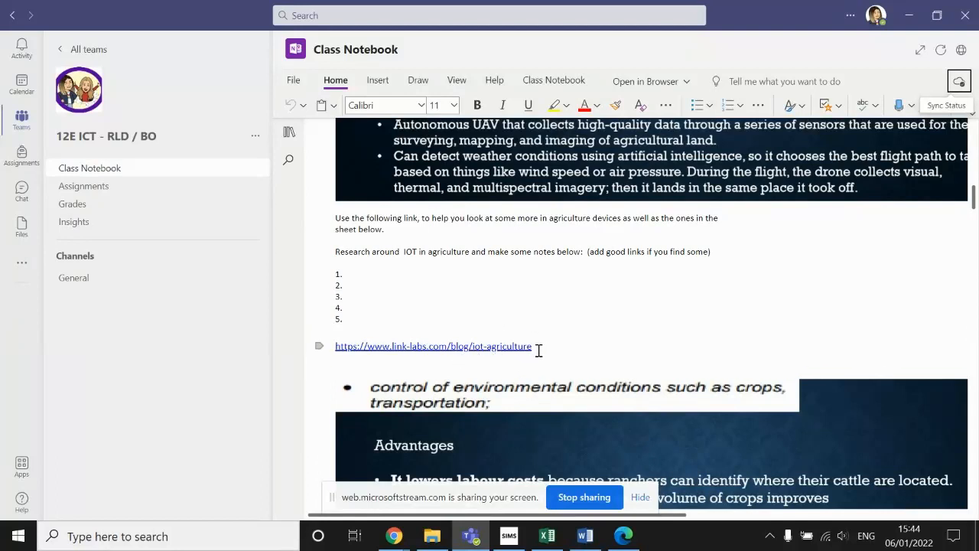
{"action": "mouse_move", "coordinate": [554, 352]}
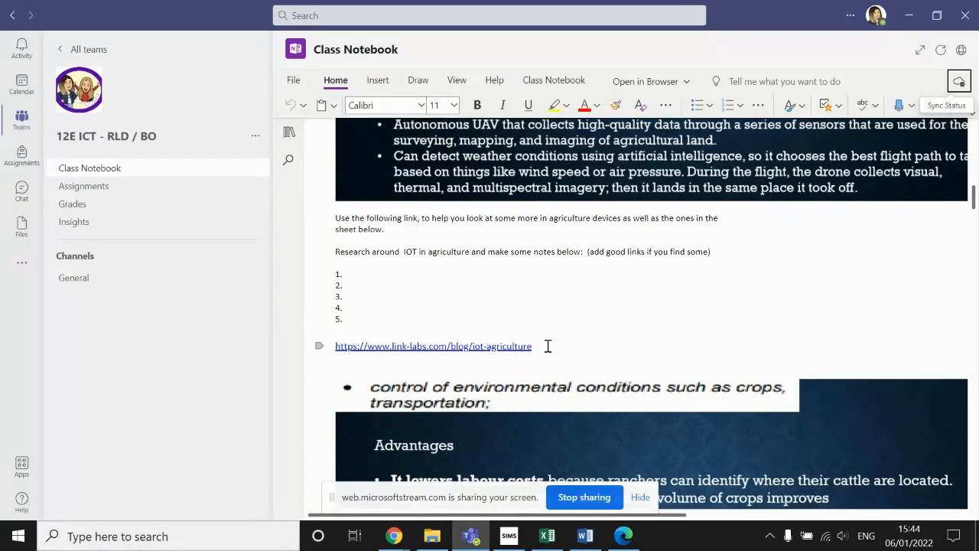
{"action": "scroll", "scroll_direction": "down", "scroll_amount": 3}
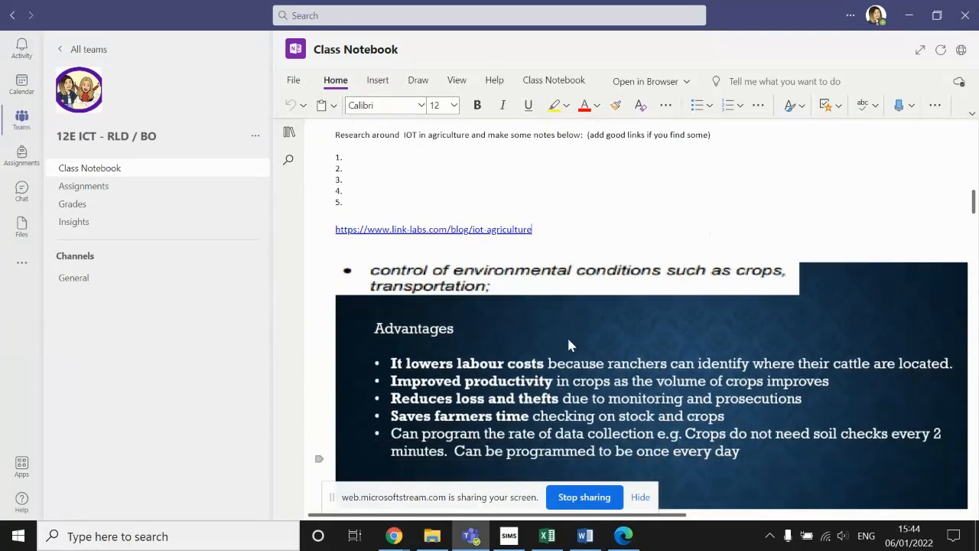
{"action": "scroll", "scroll_direction": "down", "scroll_amount": 3}
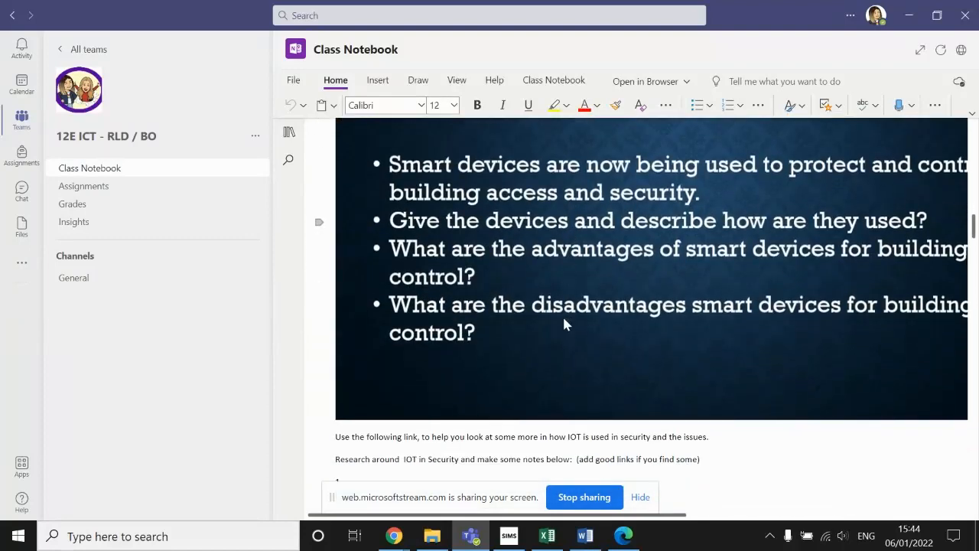
{"action": "scroll", "scroll_direction": "down", "scroll_amount": 3}
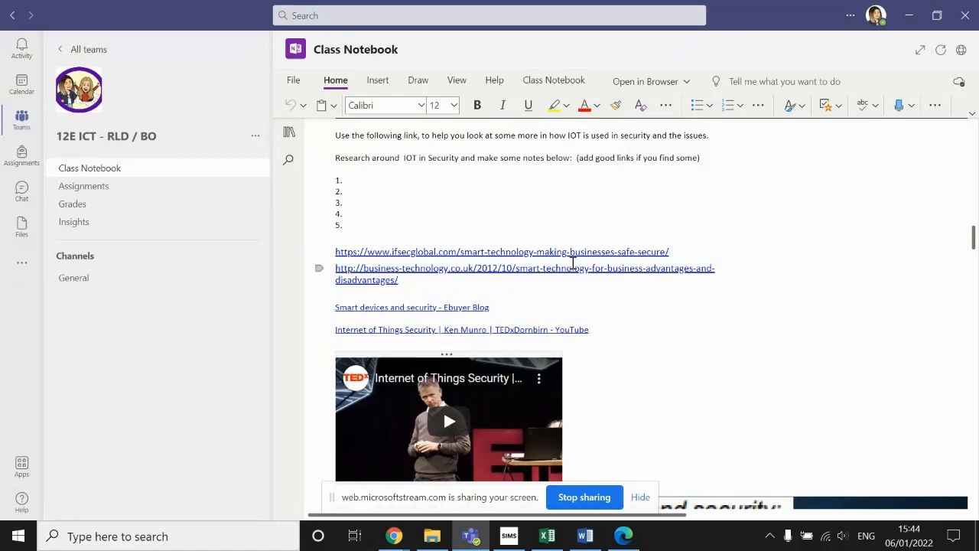
{"action": "mouse_move", "coordinate": [469, 277]}
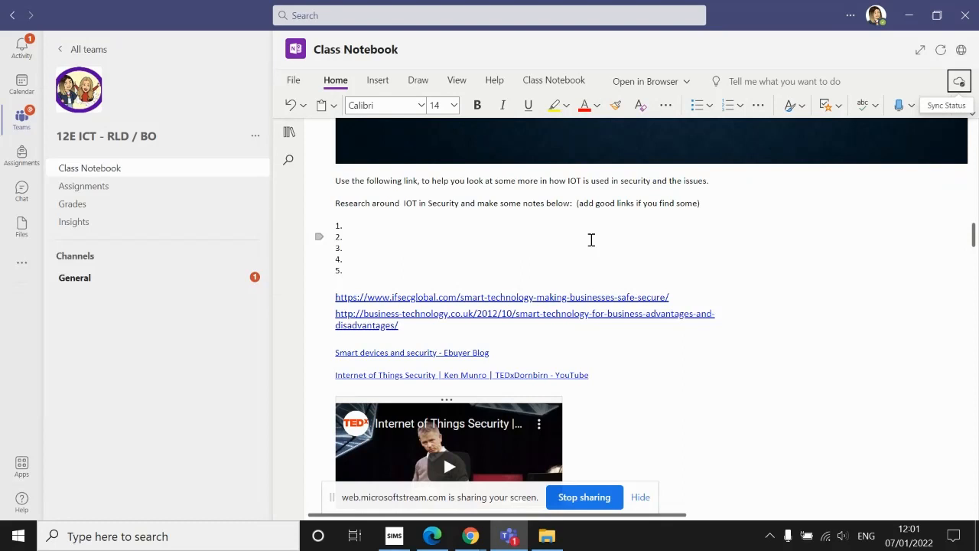
{"action": "mouse_move", "coordinate": [592, 244]}
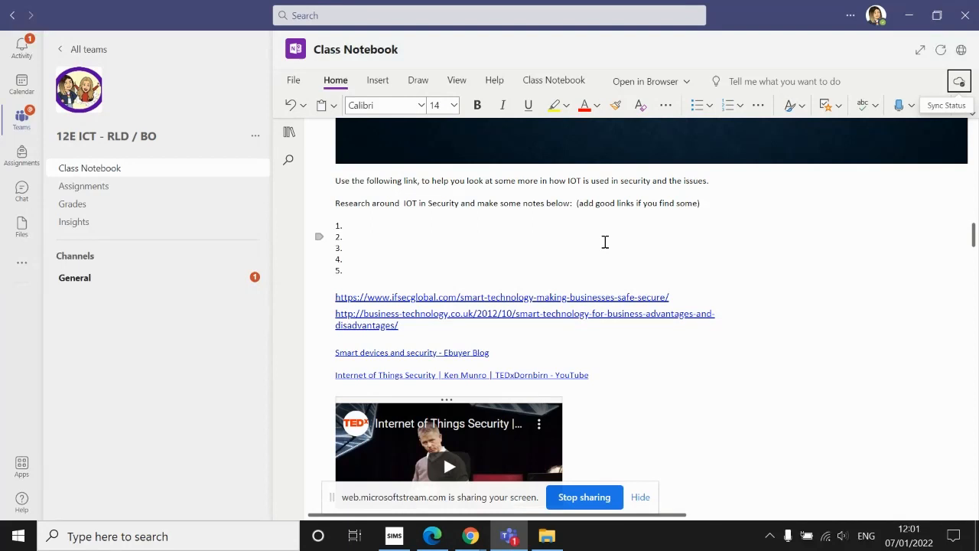
Check the Sync Status, which reports OneNote is trying to reconnect
{"action": "left_click", "coordinate": [958, 81]}
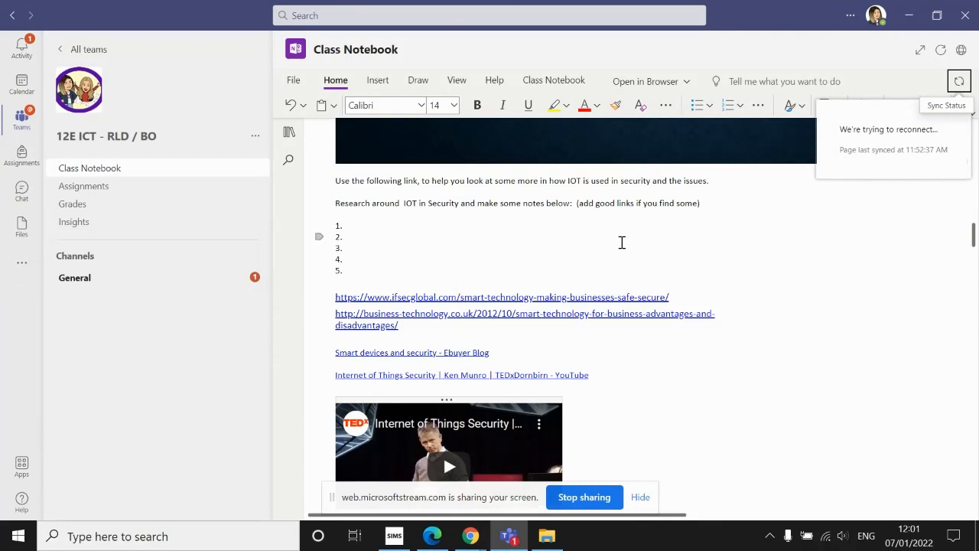